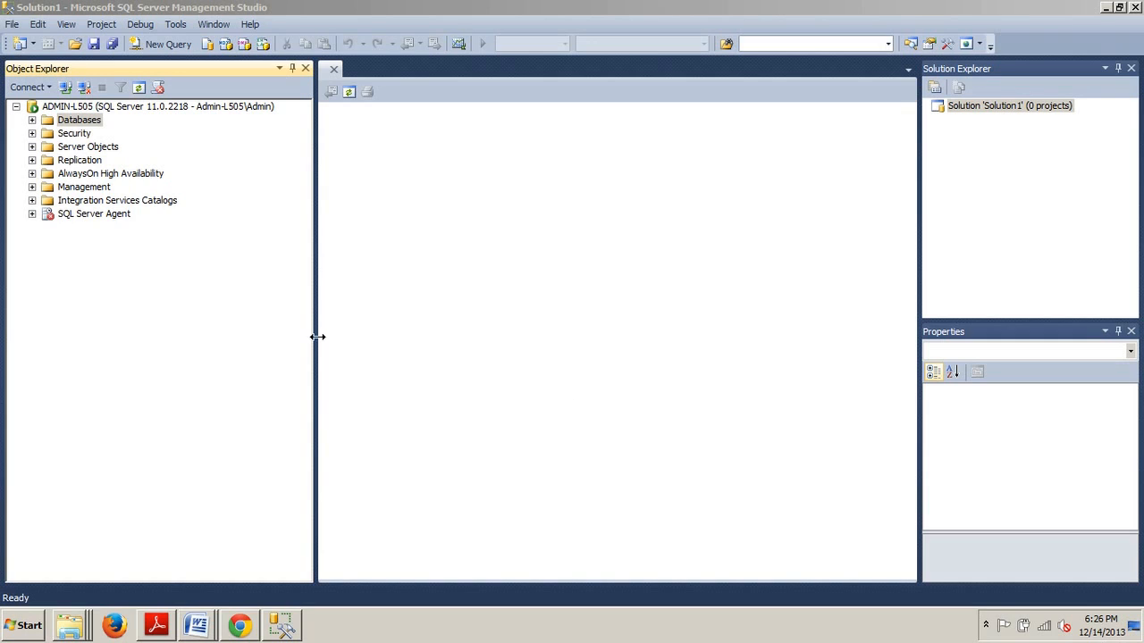
pyautogui.moveTo(137, 133)
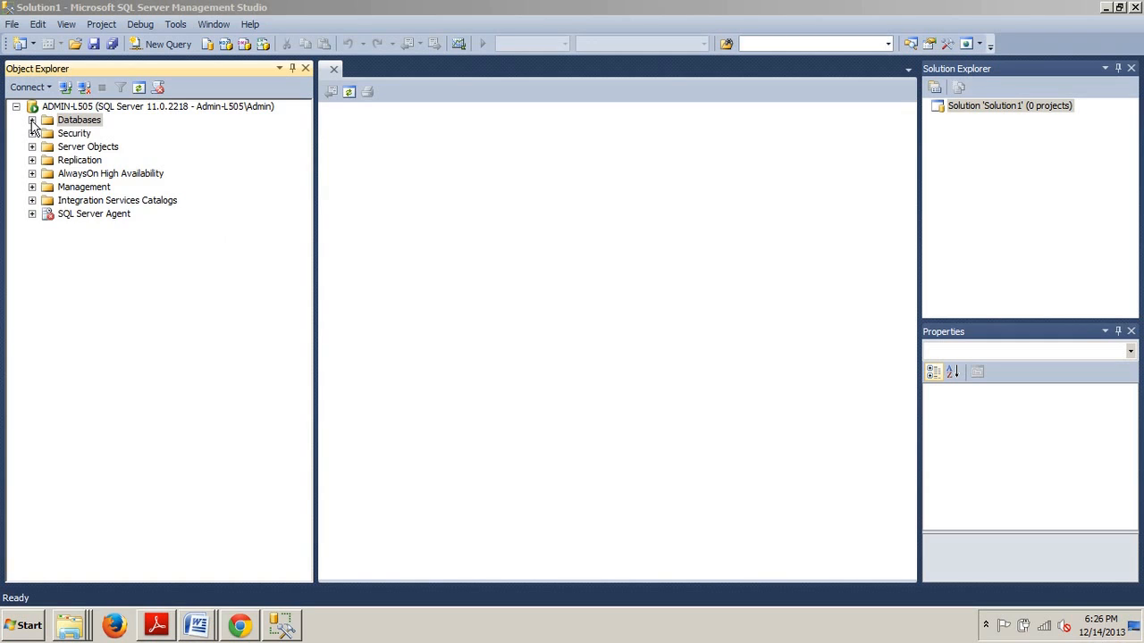
# Step: Start a new scalar-valued function from AdventureWorks2012 > Programmability > Functions in Object Explorer
pyautogui.click(33, 120)
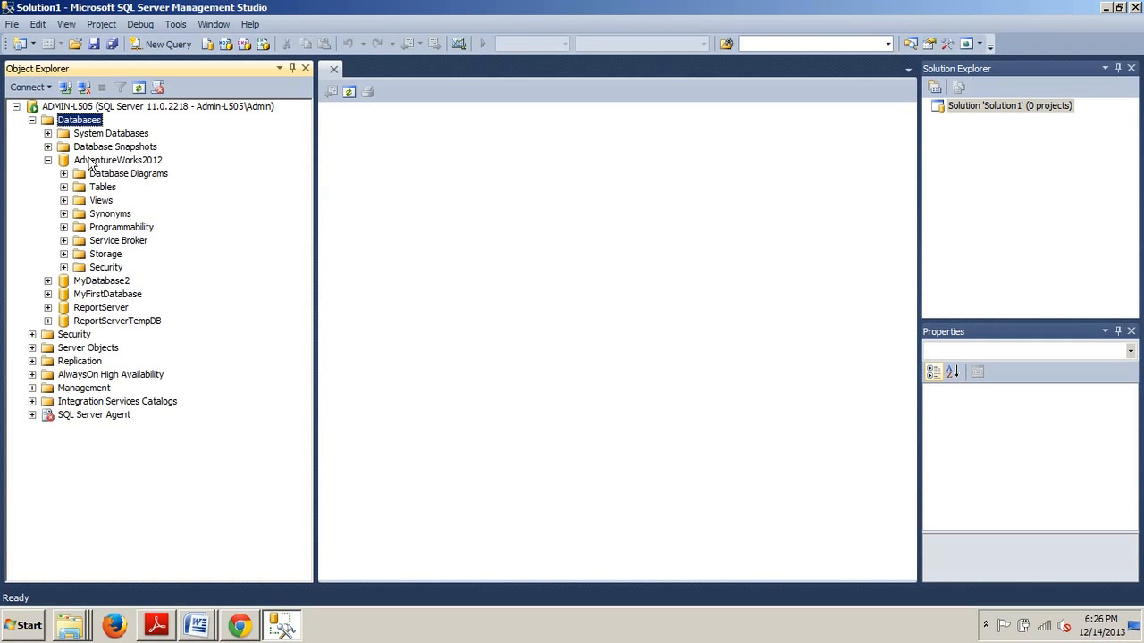
pyautogui.moveTo(96, 162)
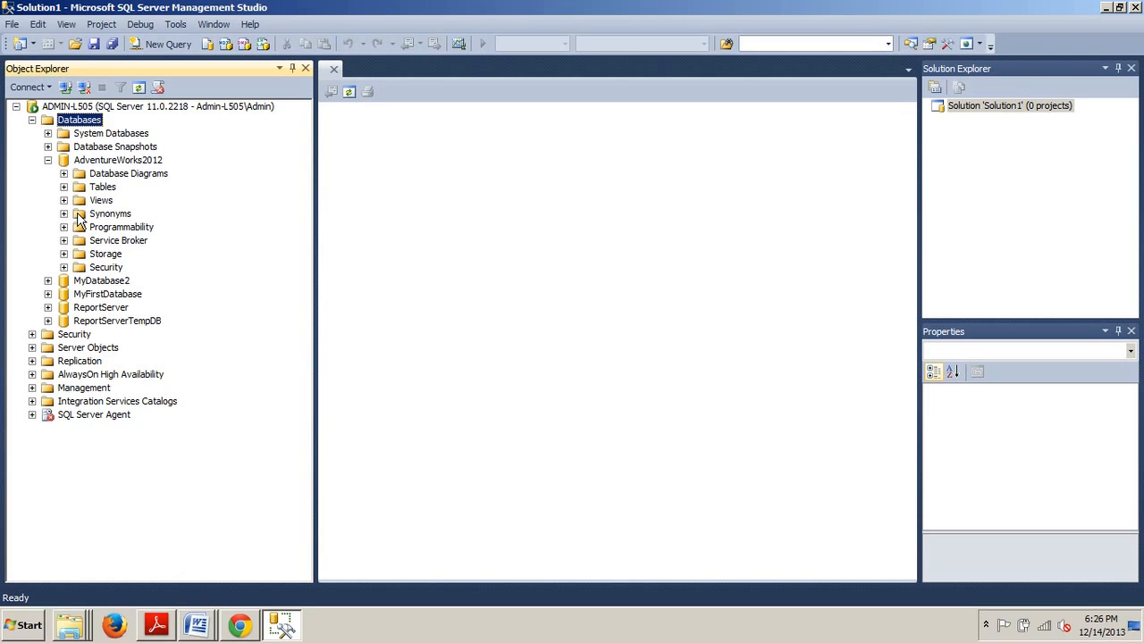
pyautogui.moveTo(101, 234)
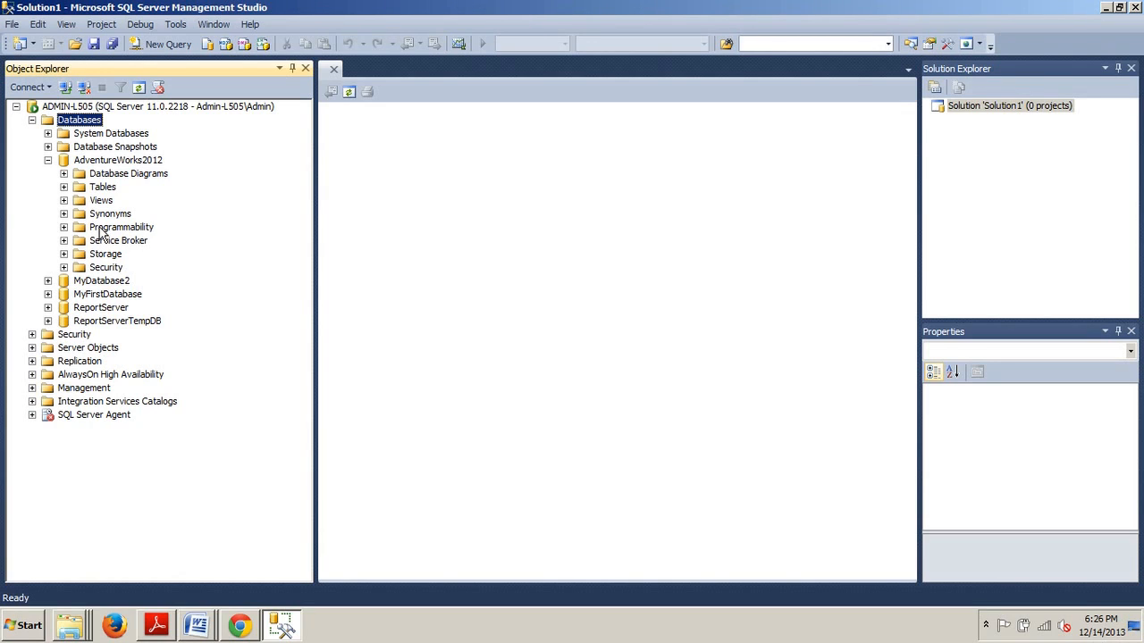
pyautogui.moveTo(67, 229)
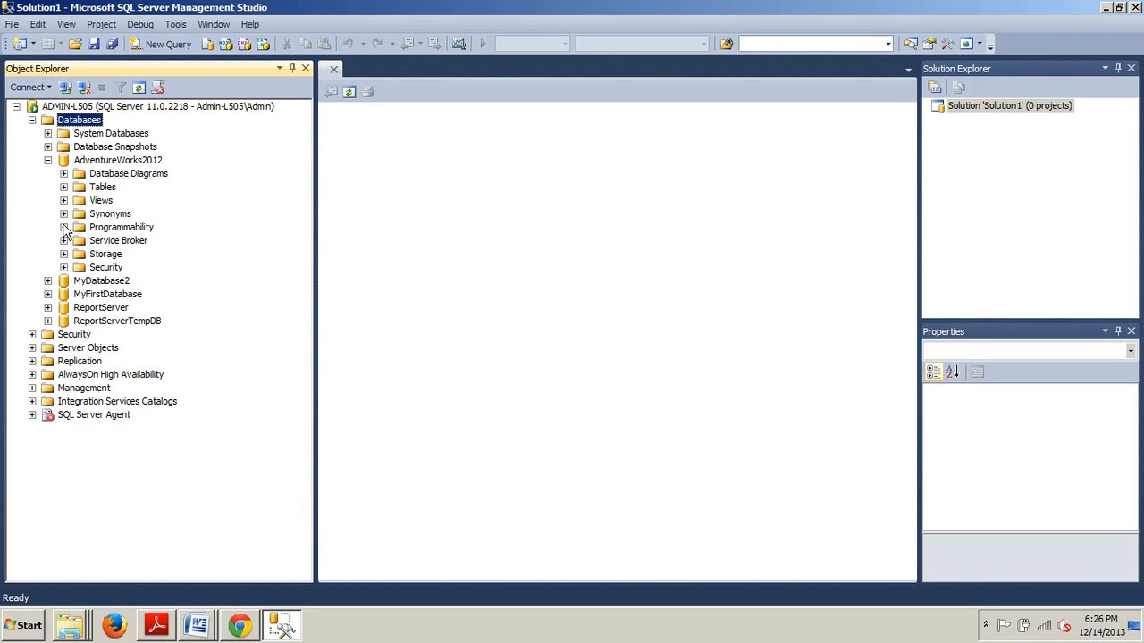
pyautogui.click(64, 227)
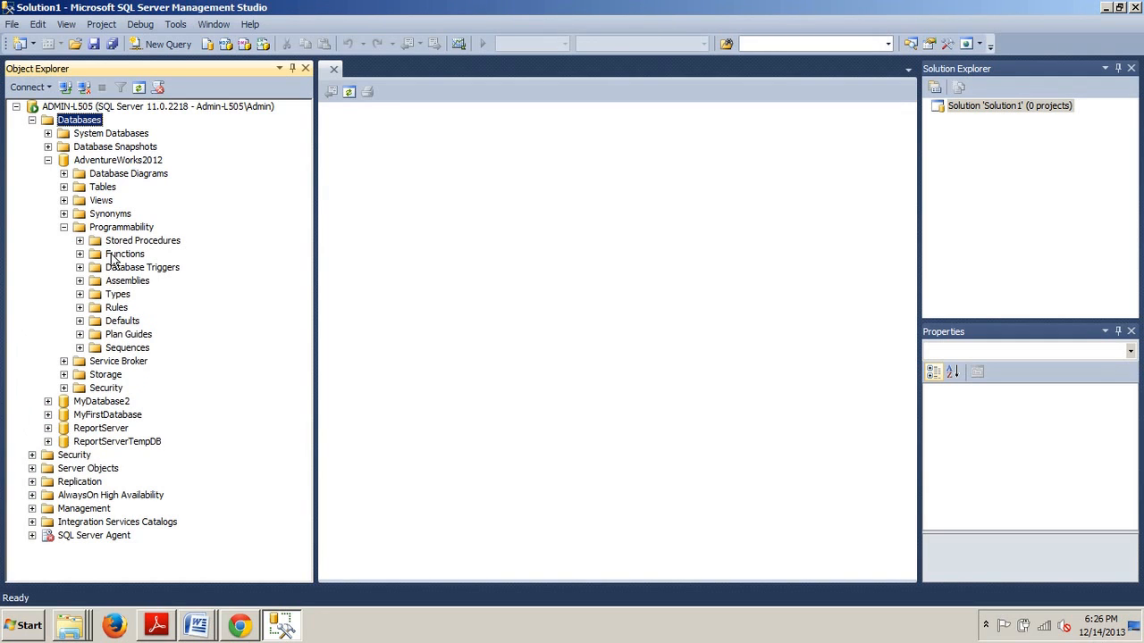
pyautogui.rightClick(124, 254)
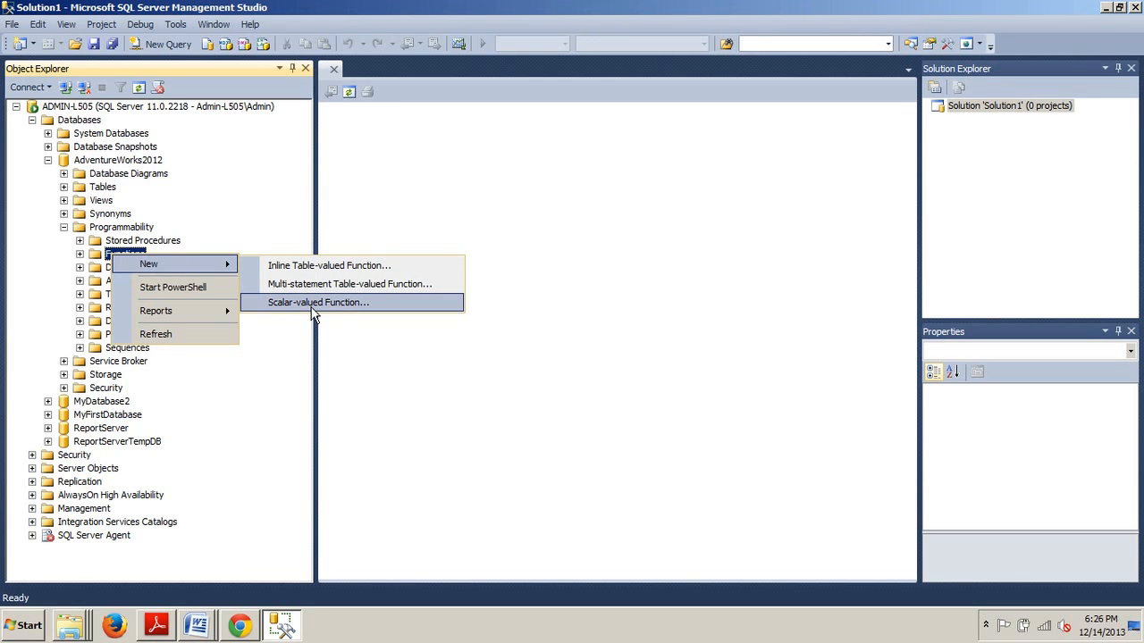
pyautogui.click(319, 302)
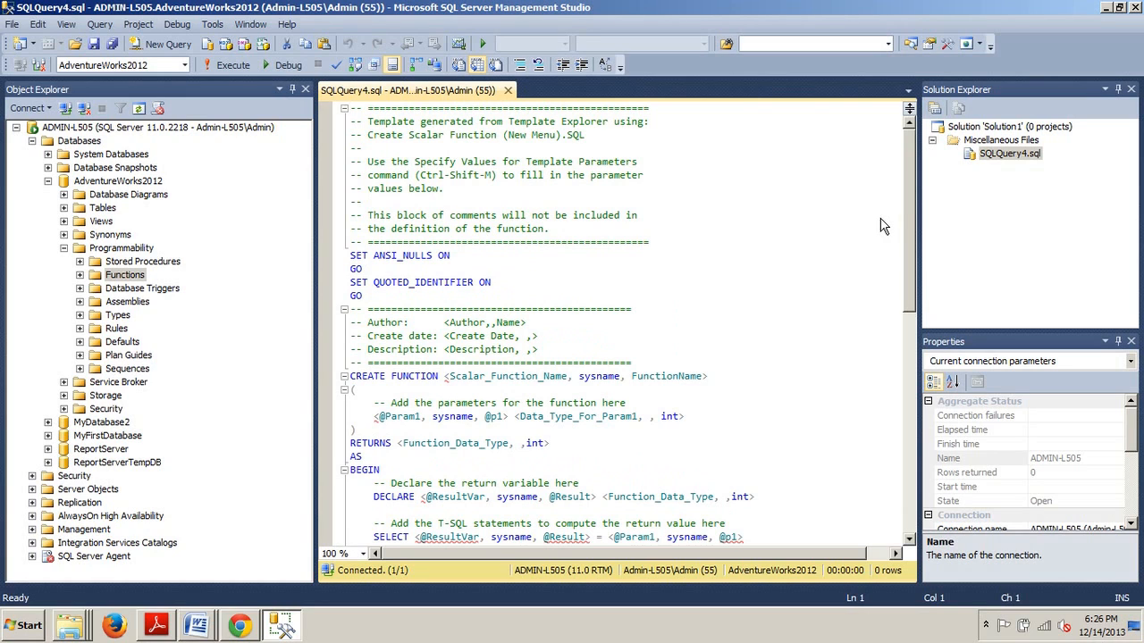
pyautogui.moveTo(881, 219)
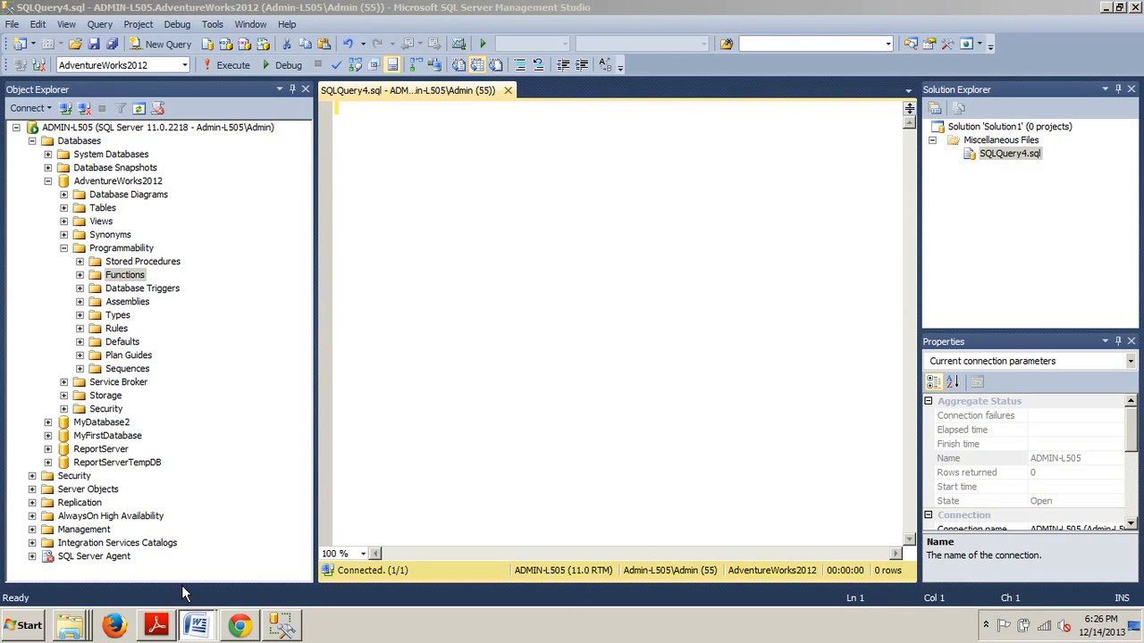
# Step: Bring the GetEmployeeAge CREATE FUNCTION script from Word into the SSMS query window
pyautogui.click(195, 624)
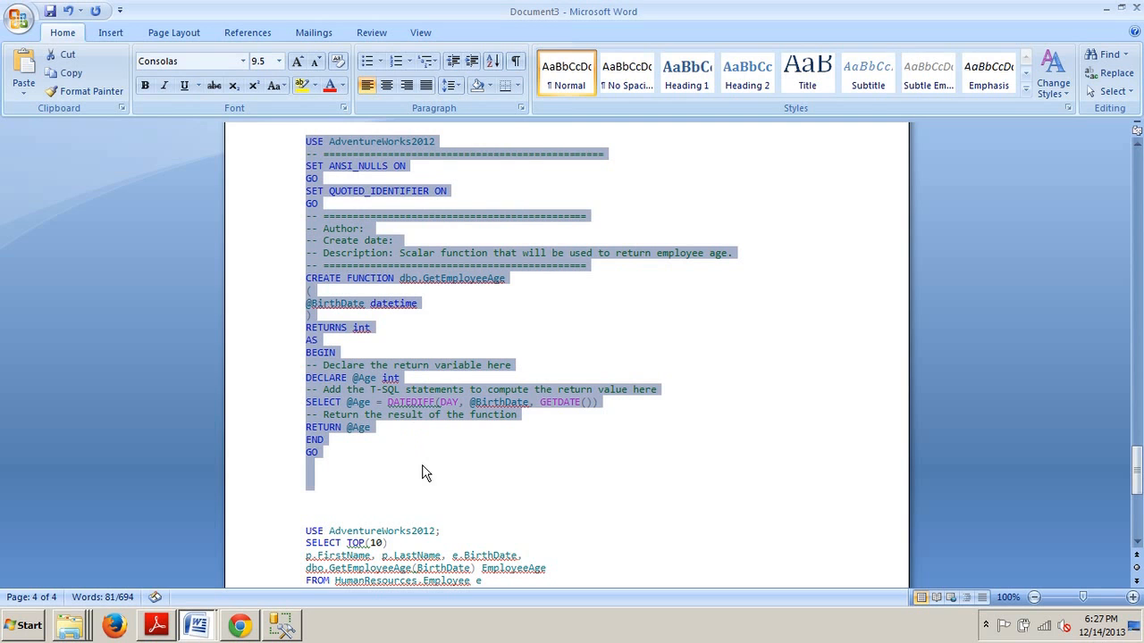
pyautogui.moveTo(310, 609)
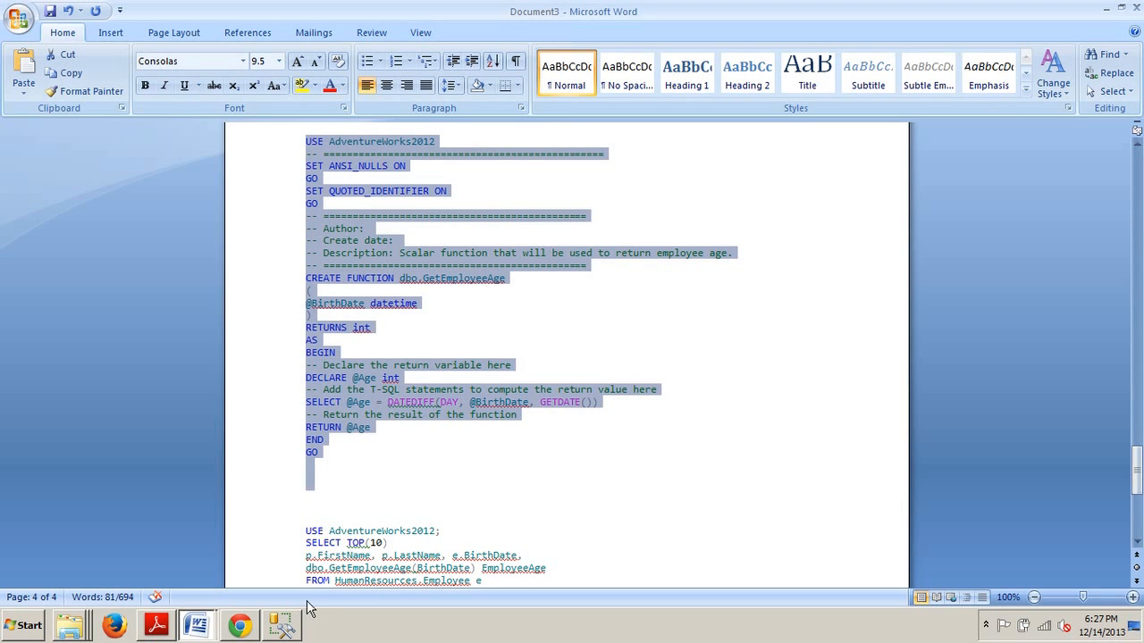
pyautogui.click(281, 624)
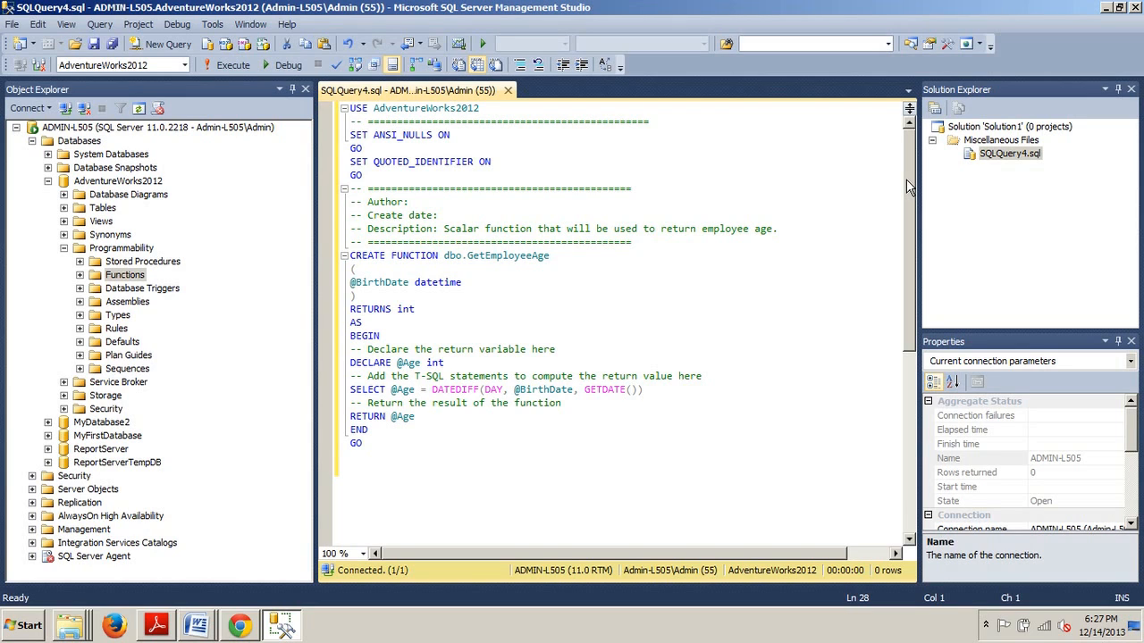
pyautogui.moveTo(520, 10)
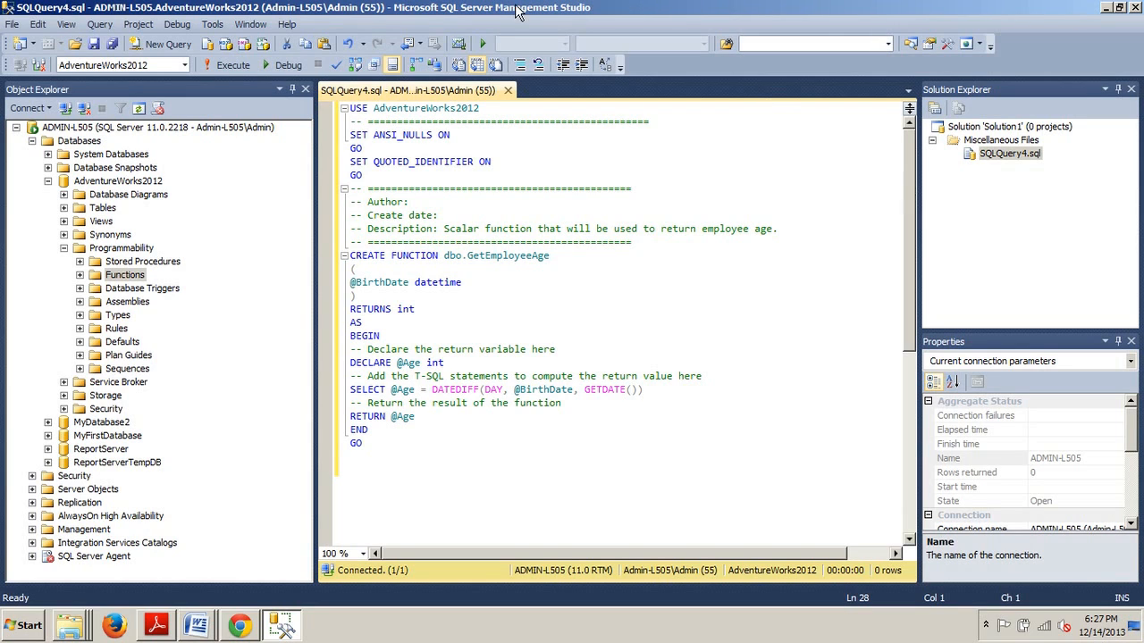
# Step: Execute the GetEmployeeAge creation script successfully, then bring the Word scripts back
pyautogui.click(226, 64)
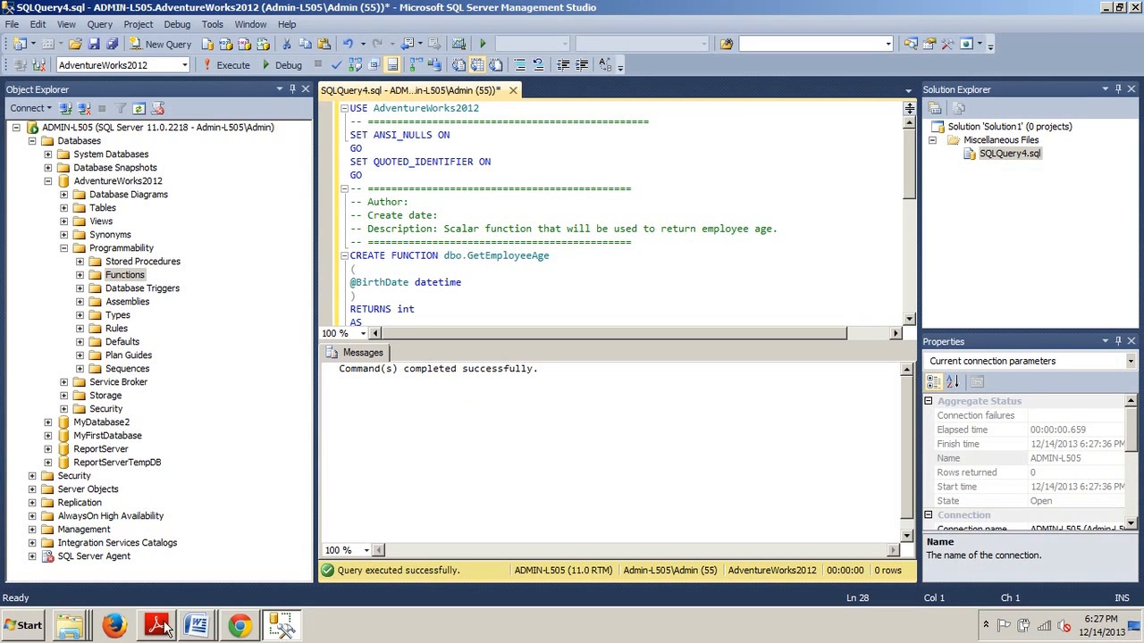
pyautogui.click(196, 625)
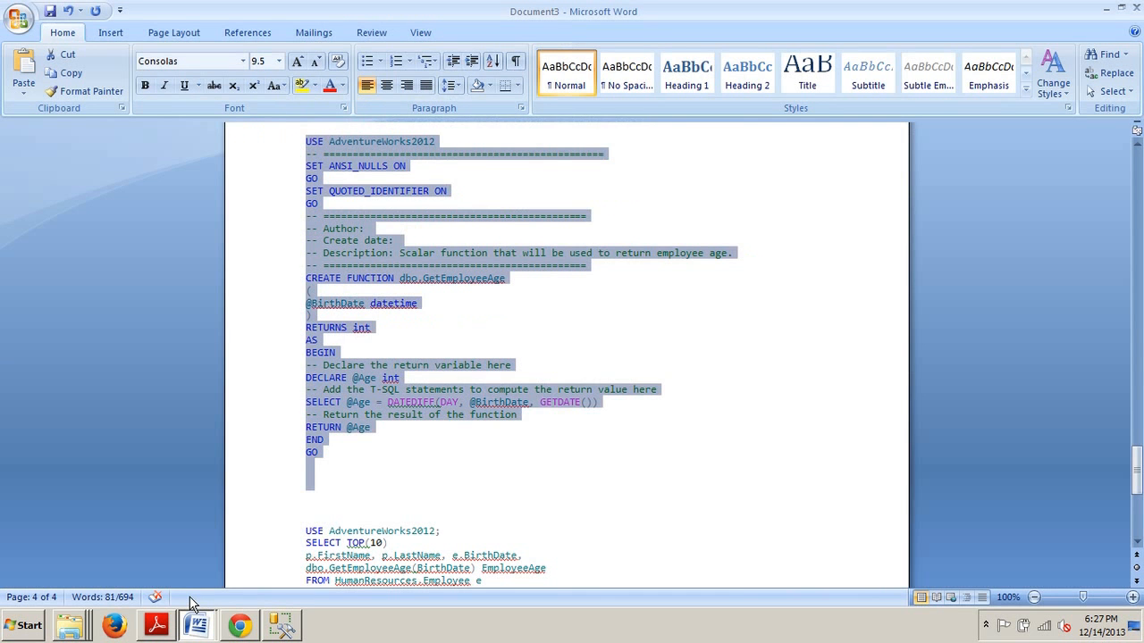
# Step: Copy the SELECT TOP(10) employee age query from Word and open a new SSMS query
pyautogui.scroll(-3)
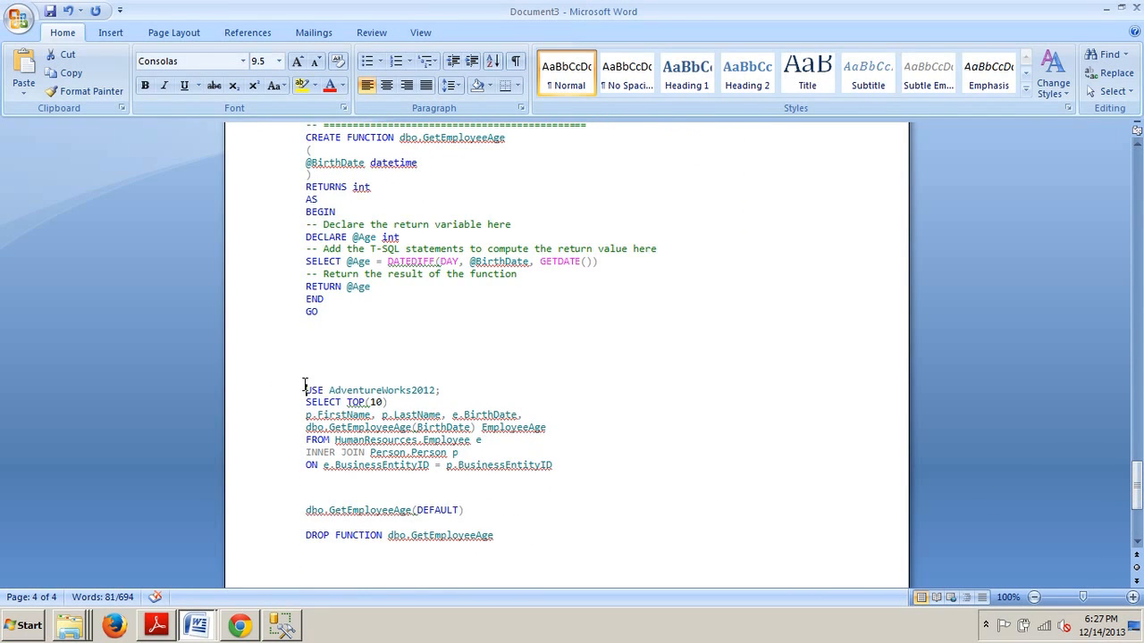
pyautogui.moveTo(306, 389); pyautogui.dragTo(554, 464)
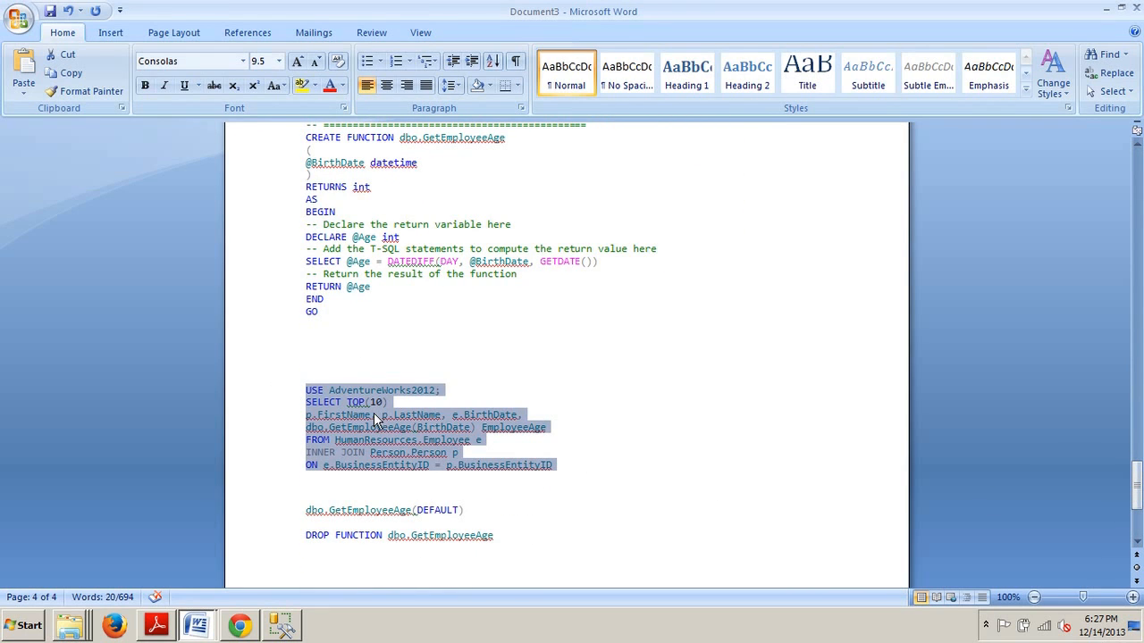
pyautogui.rightClick(375, 418)
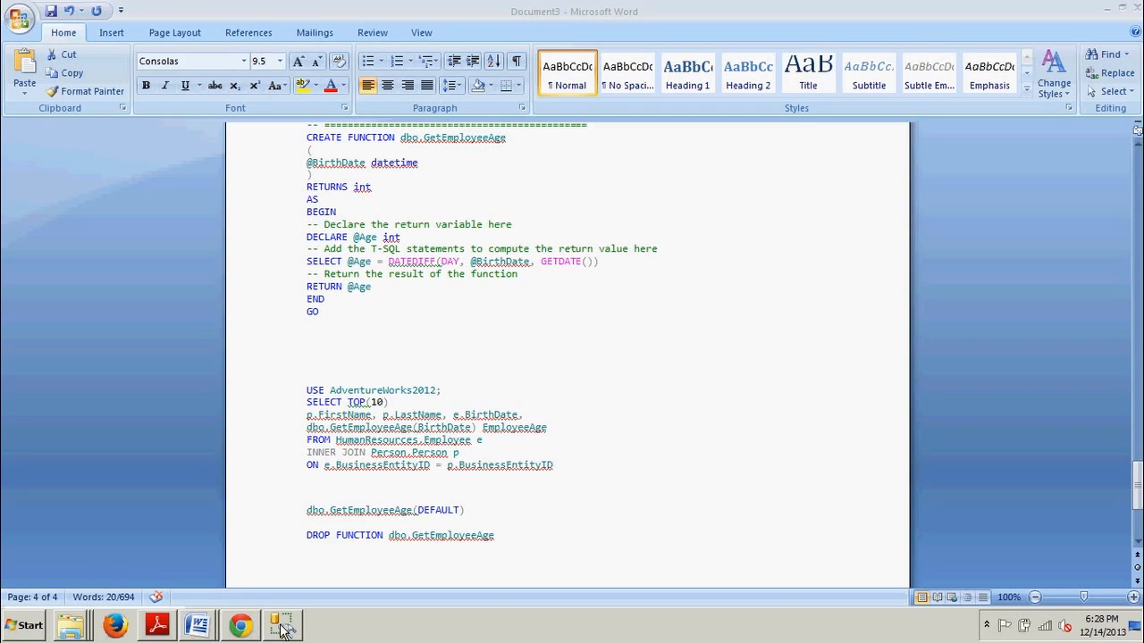
pyautogui.click(281, 625)
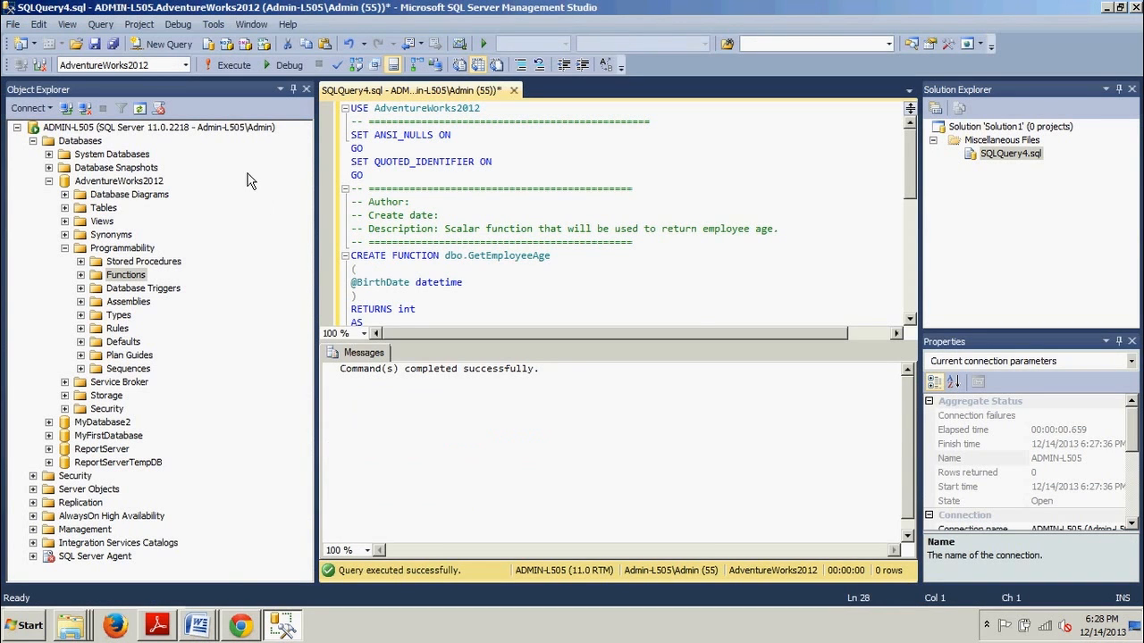
pyautogui.click(169, 43)
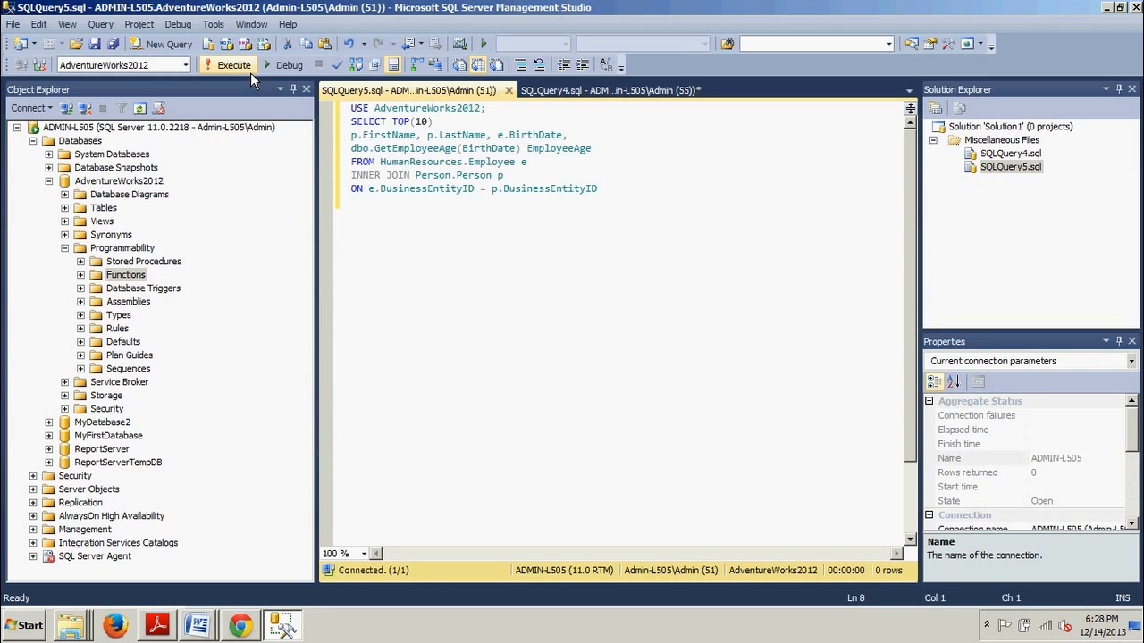
# Step: Execute the TOP(10) query to list employee names, birth dates and EmployeeAge
pyautogui.click(234, 64)
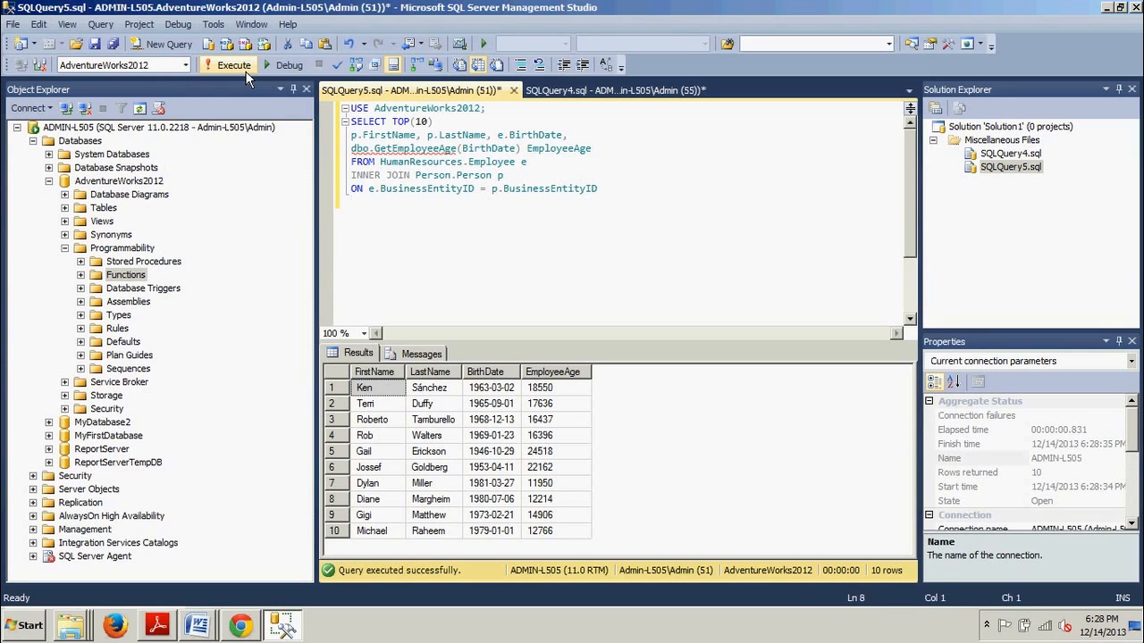
pyautogui.click(351, 201)
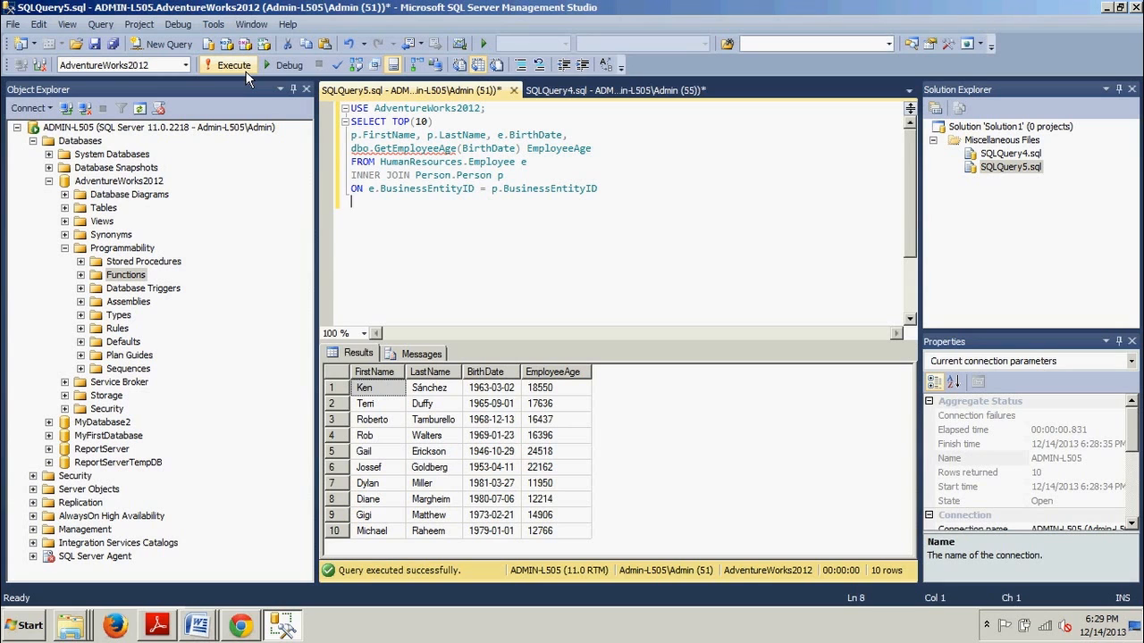
pyautogui.moveTo(248, 76)
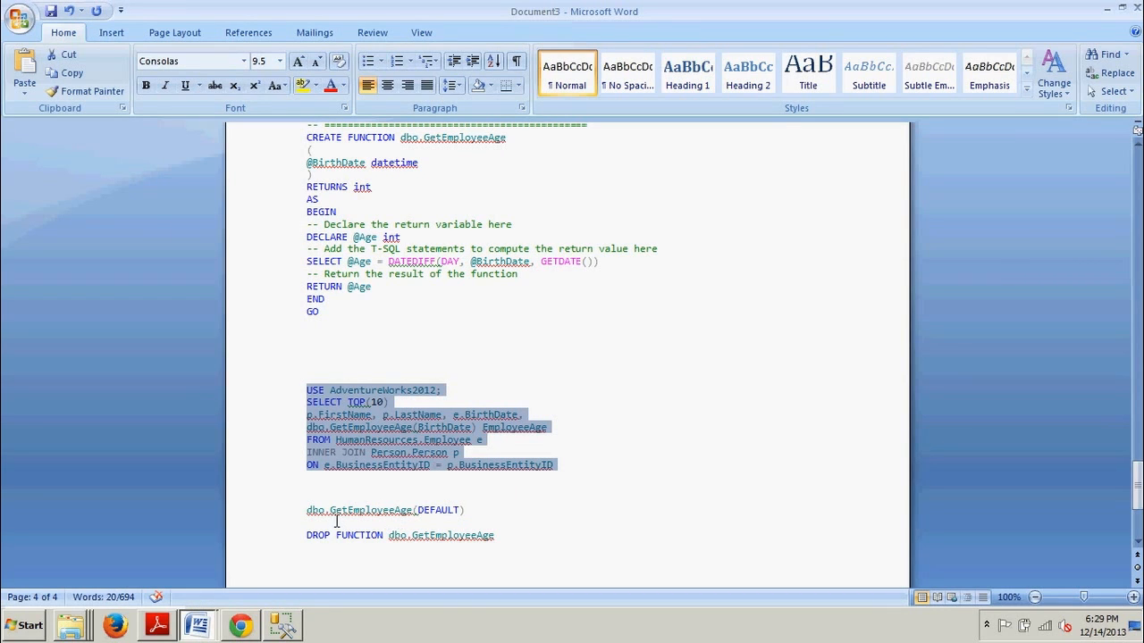
pyautogui.moveTo(361, 509)
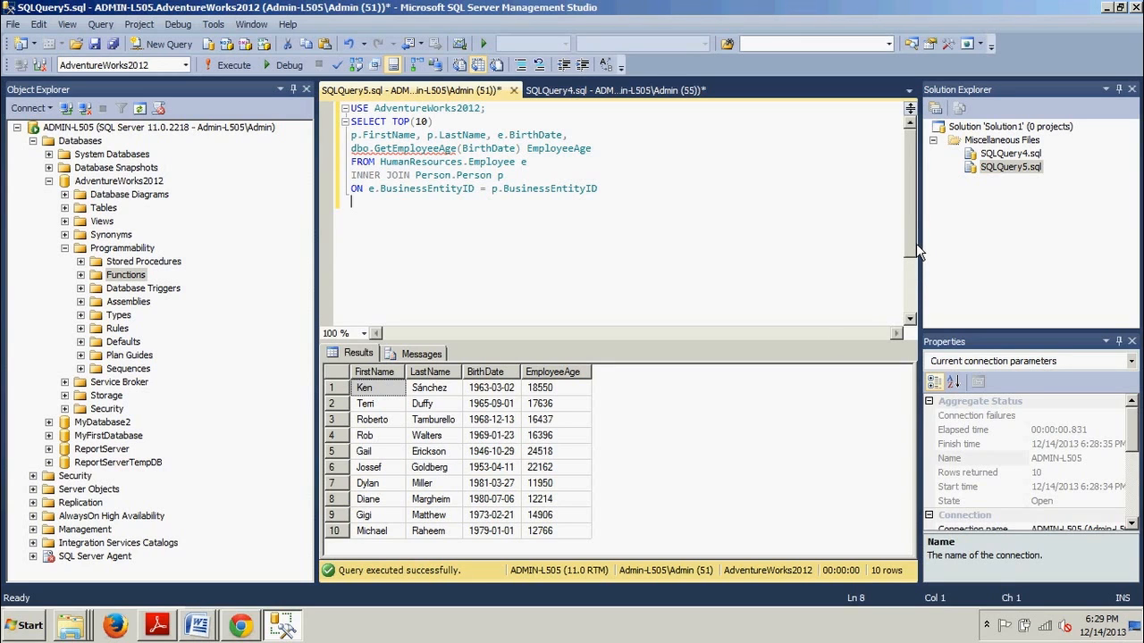
pyautogui.moveTo(826, 163)
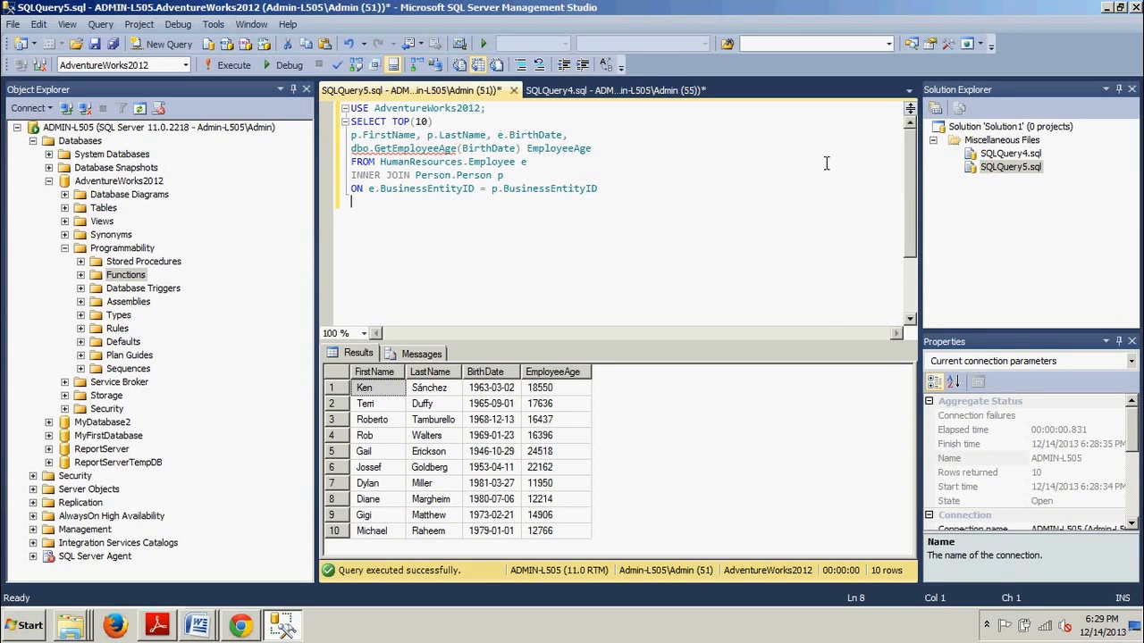
pyautogui.moveTo(461, 440)
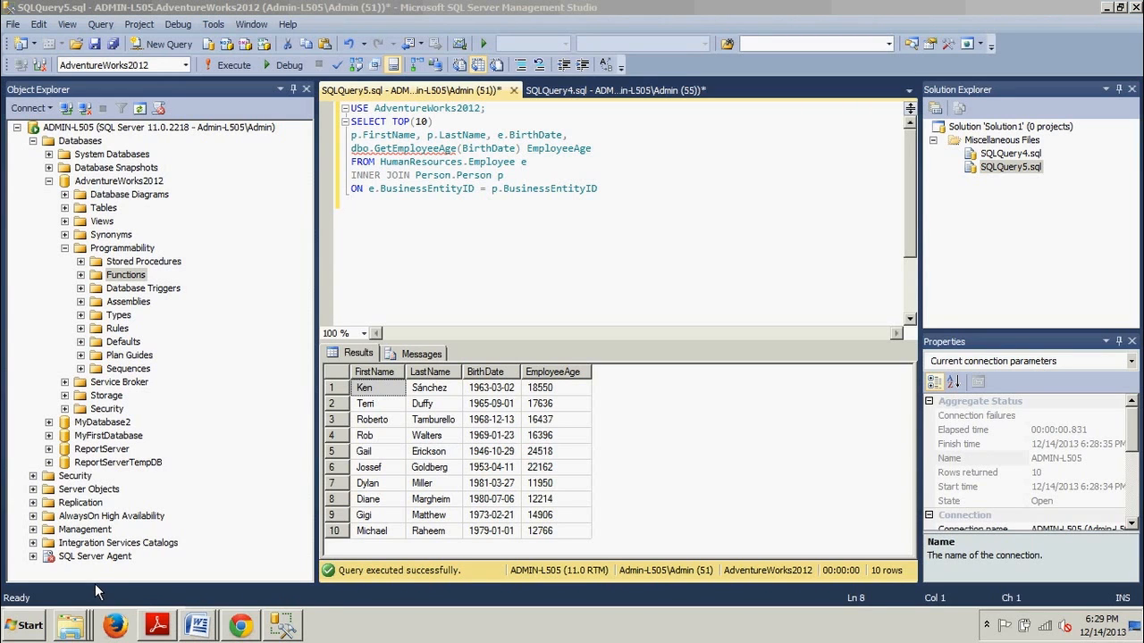
pyautogui.moveTo(129, 529)
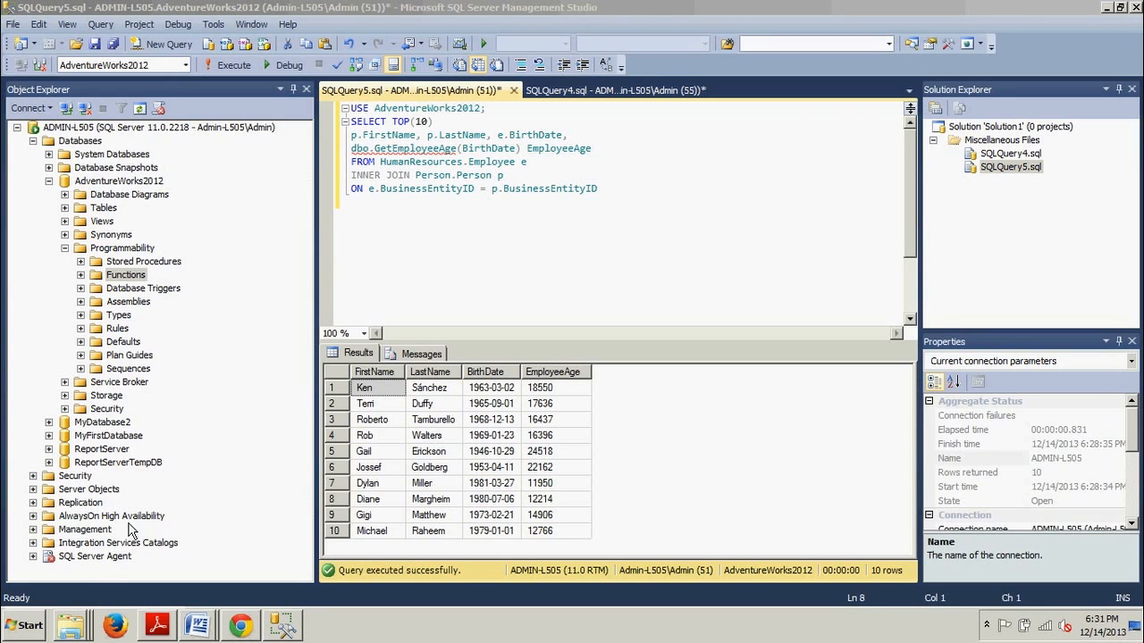
# Step: Show the SQLQuery4.sql tab with the GetEmployeeAge CREATE FUNCTION script
pyautogui.click(613, 90)
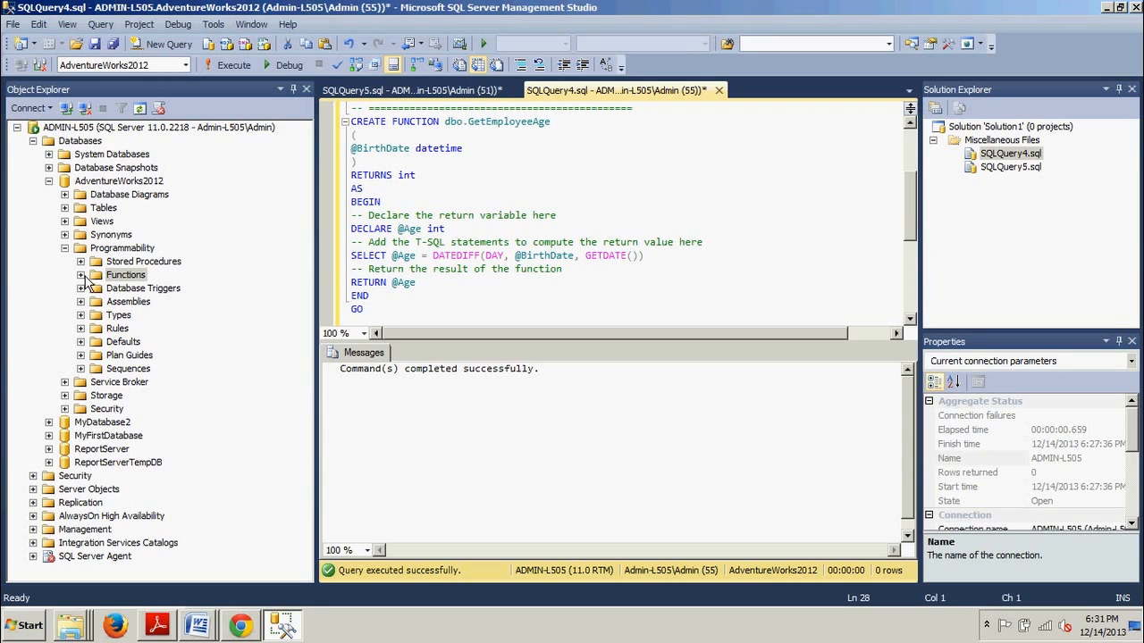
# Step: Script dbo.GetEmployeeAge with Modify from Scalar-valued Functions to get its ALTER FUNCTION script
pyautogui.click(81, 274)
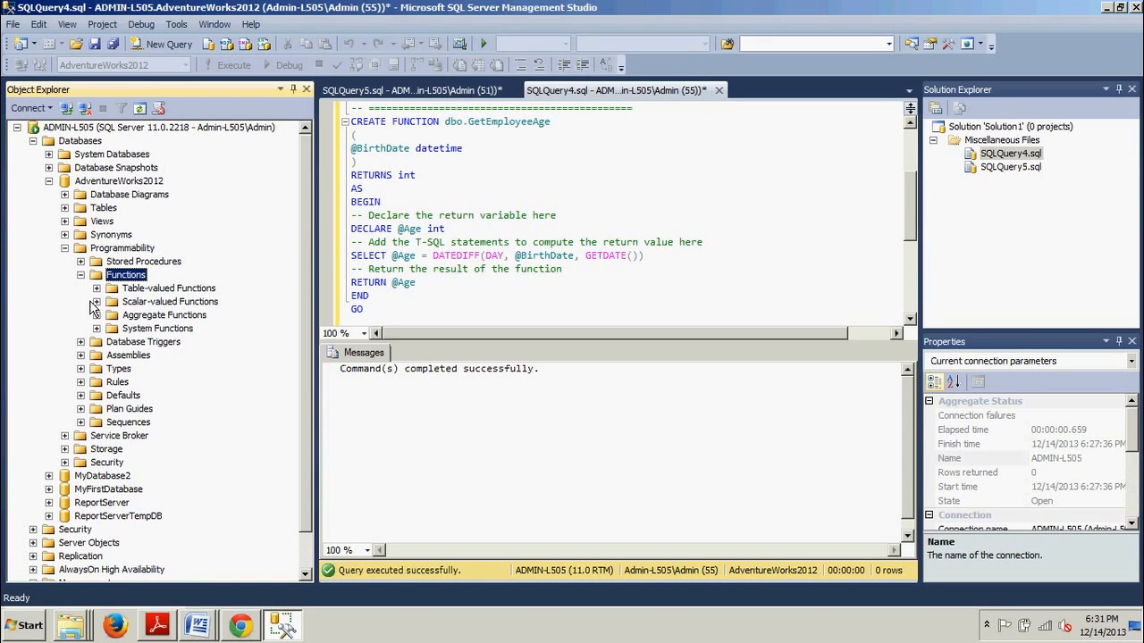
pyautogui.click(96, 301)
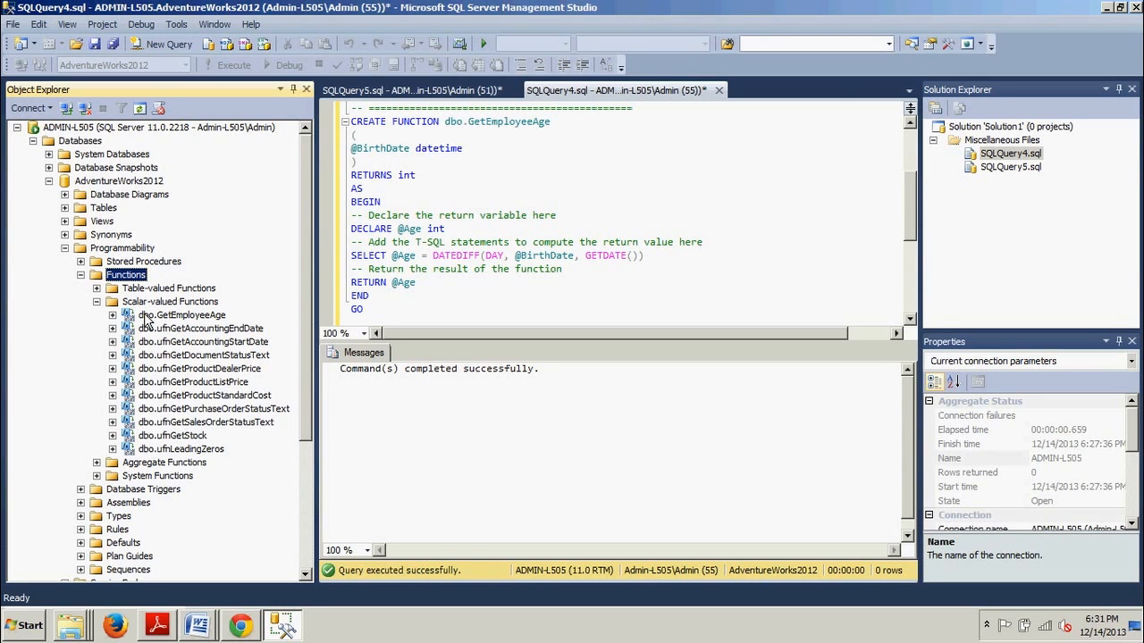
pyautogui.rightClick(181, 315)
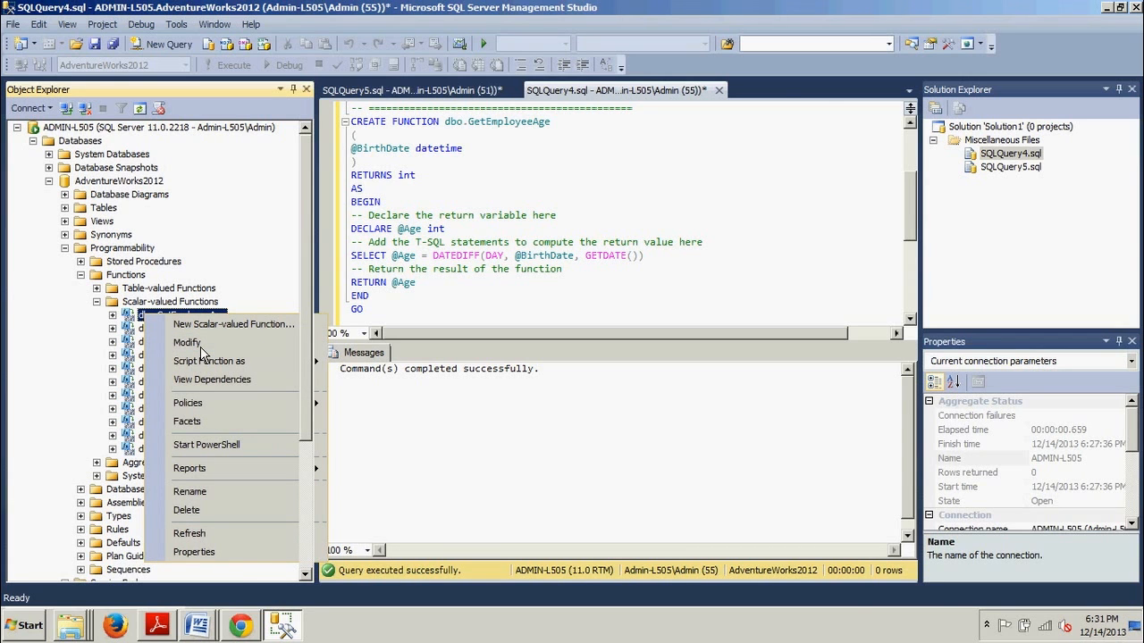
pyautogui.click(185, 342)
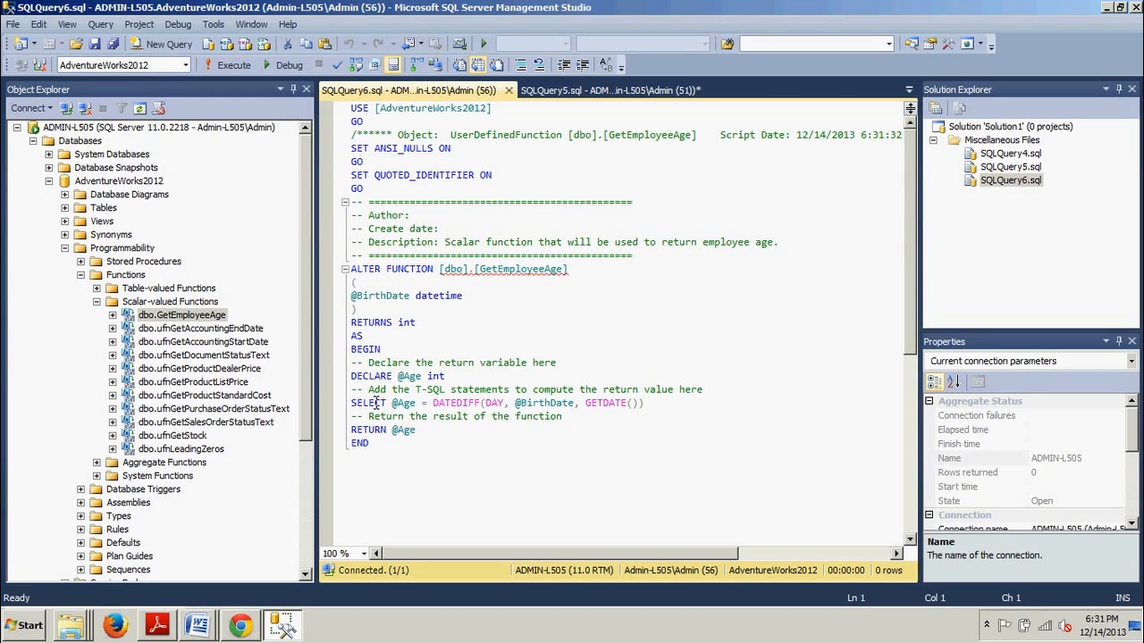
pyautogui.click(503, 403)
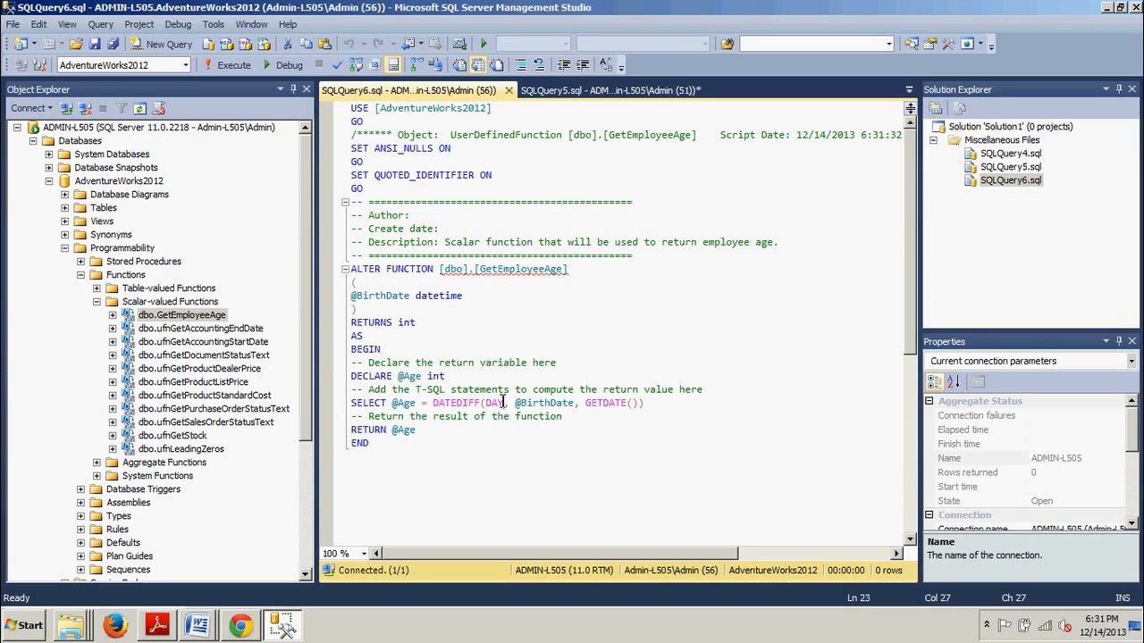
# Step: Change the DATEDIFF unit from DAY to YEAR, run the ALTER, and return to SQLQuery5
pyautogui.write('YEAR')
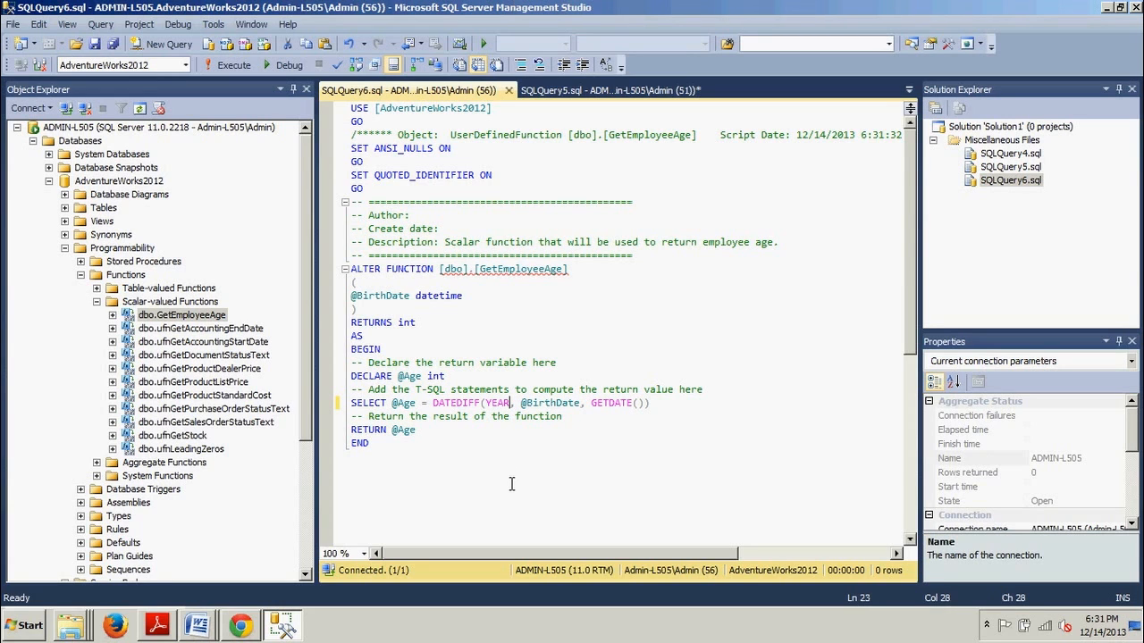
pyautogui.moveTo(234, 538)
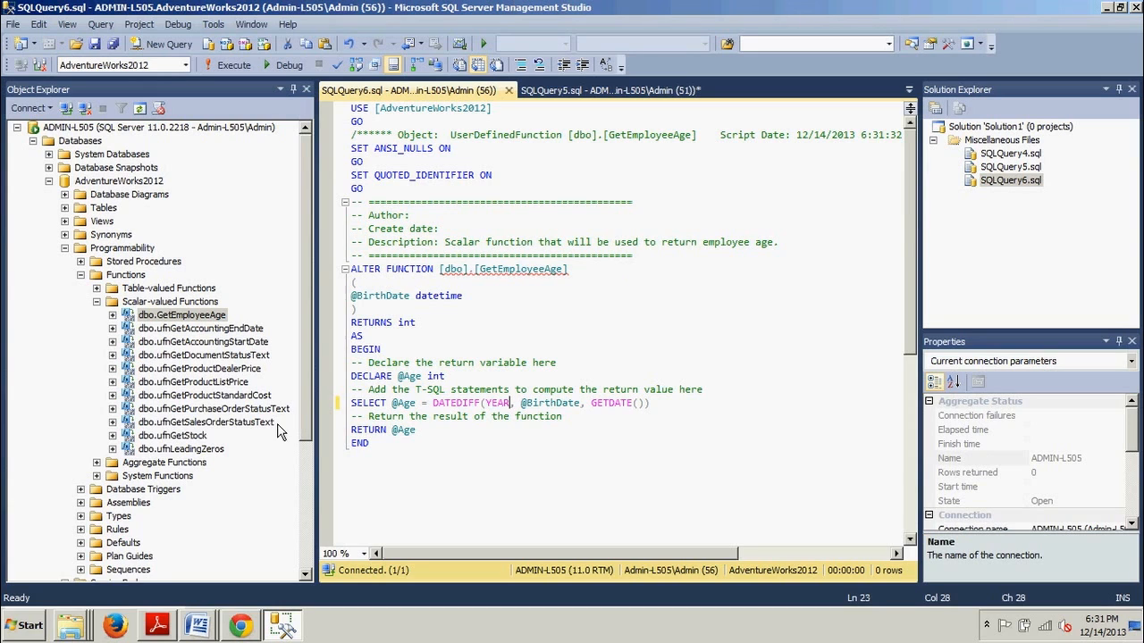
pyautogui.moveTo(101, 587)
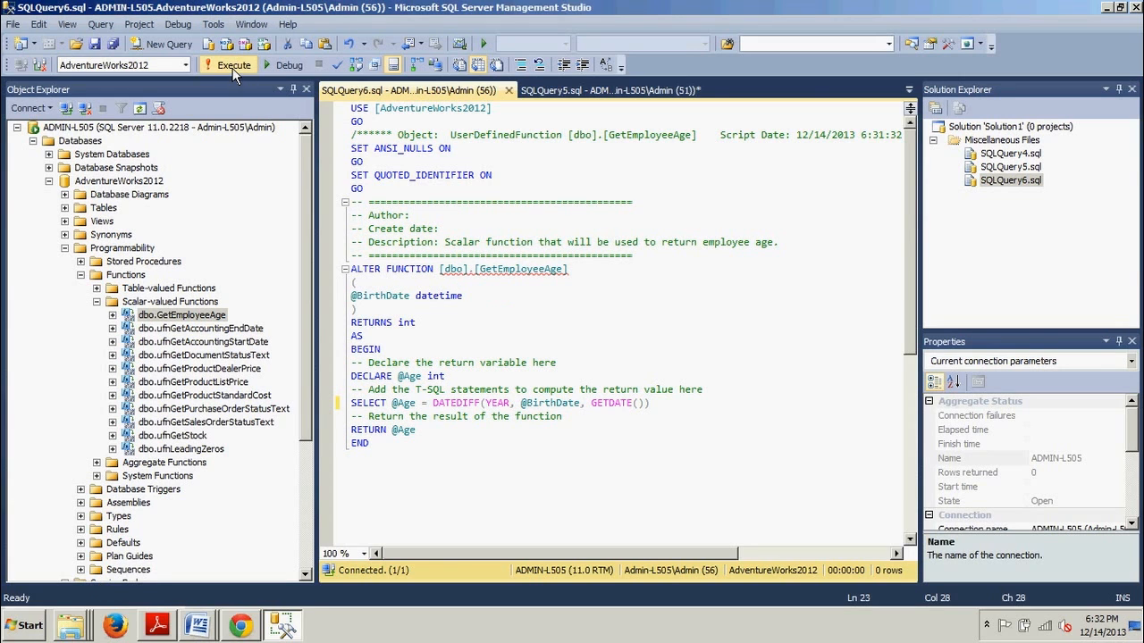
pyautogui.click(233, 64)
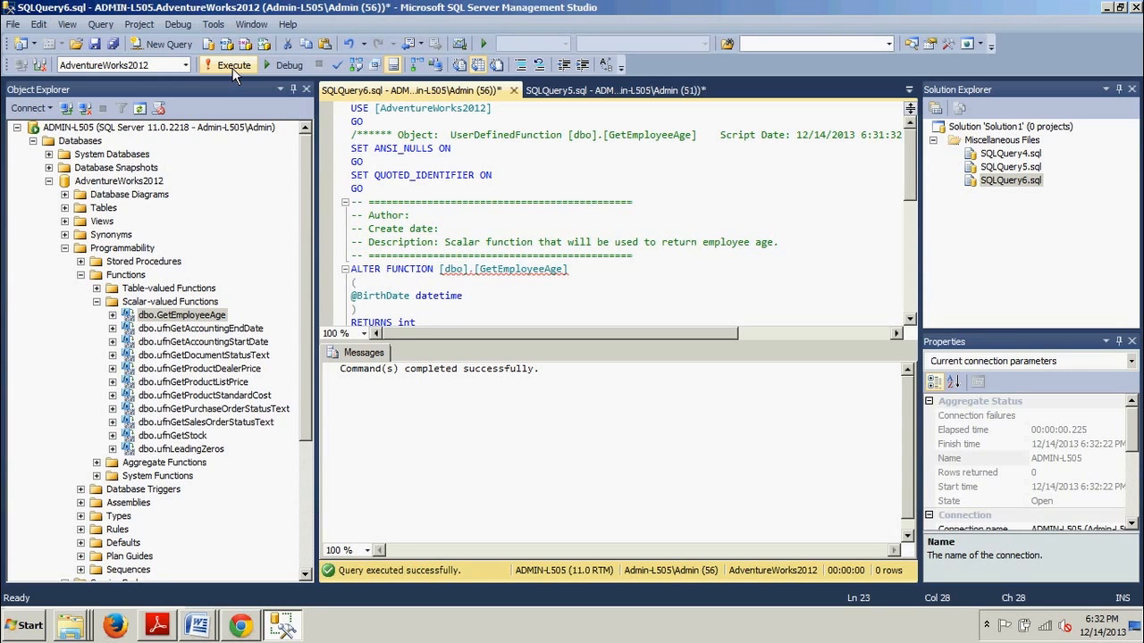
pyautogui.click(613, 91)
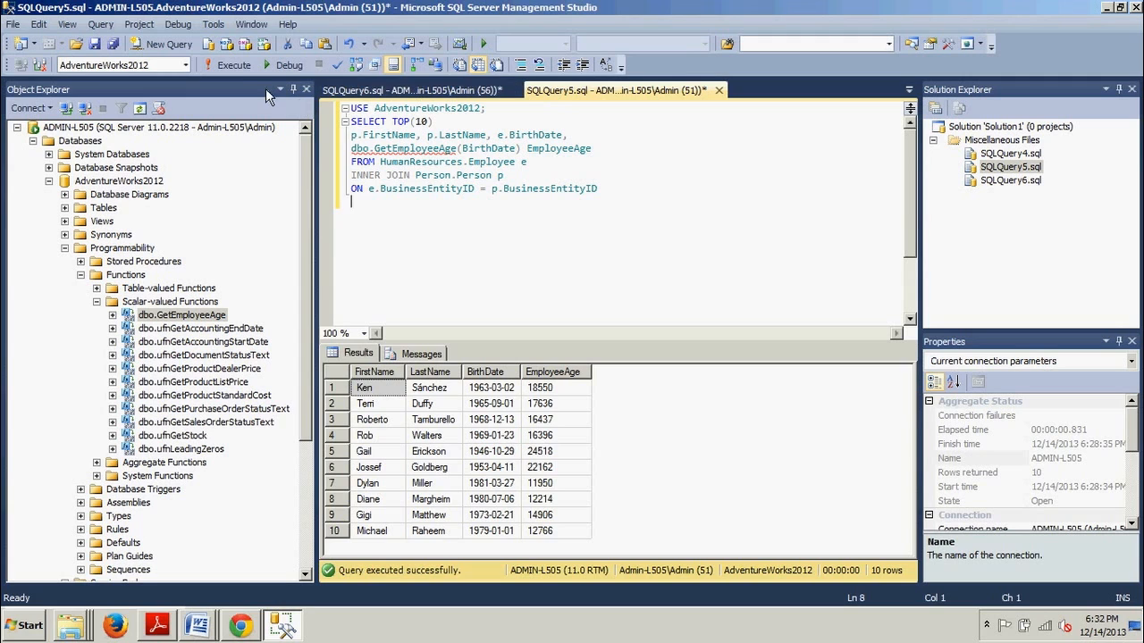
# Step: Rerun the employee query for ages in years, then return to the ALTER script
pyautogui.click(228, 64)
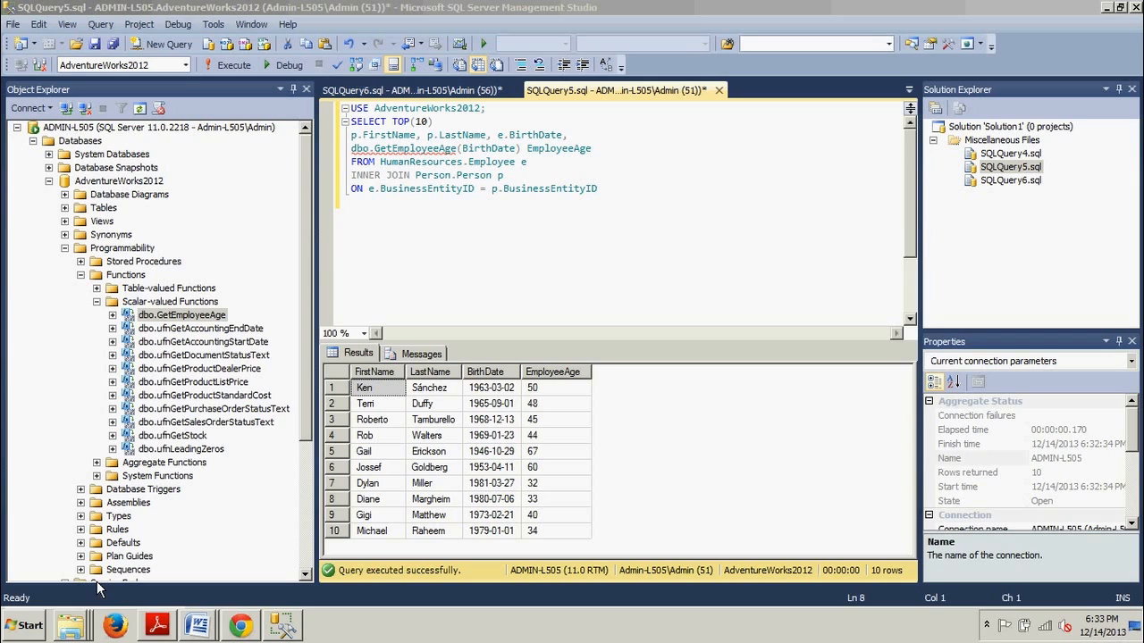
pyautogui.moveTo(525, 404)
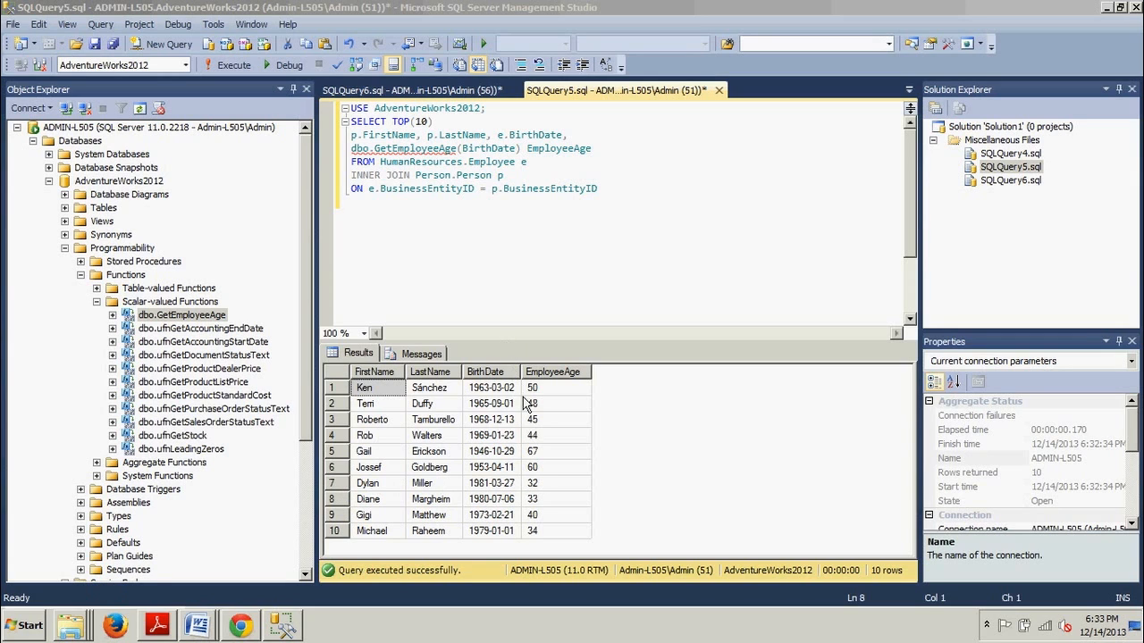
pyautogui.moveTo(552, 386)
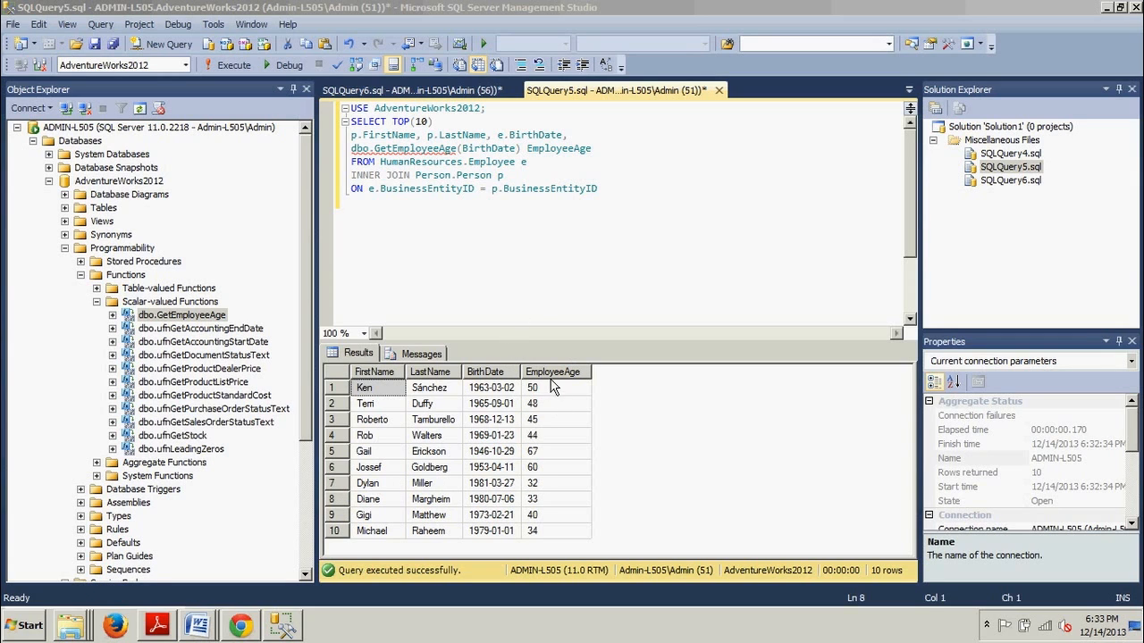
pyautogui.moveTo(543, 393)
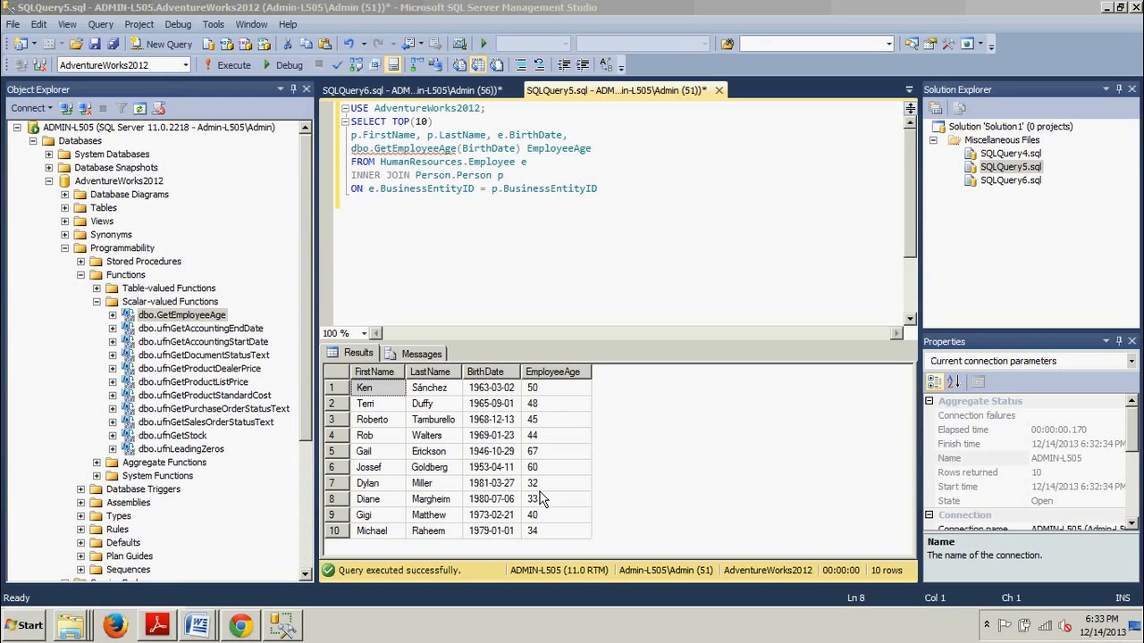
pyautogui.click(411, 90)
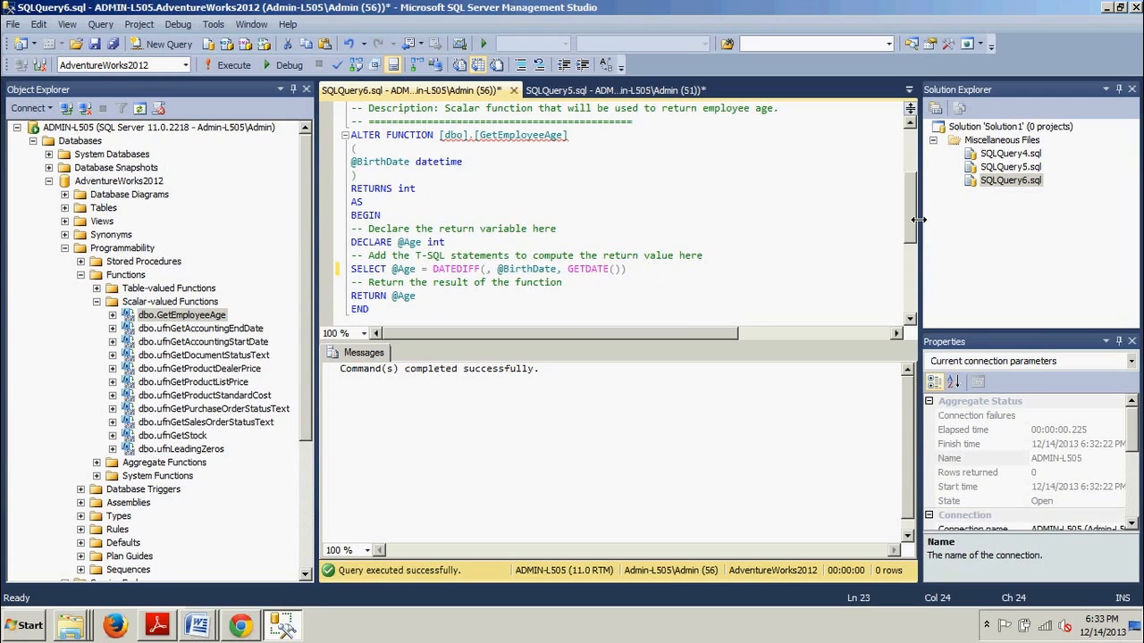
# Step: Set DATEDIFF back to DAY, run the ALTER, and rerun the employee query for ages in days
pyautogui.write('DAY')
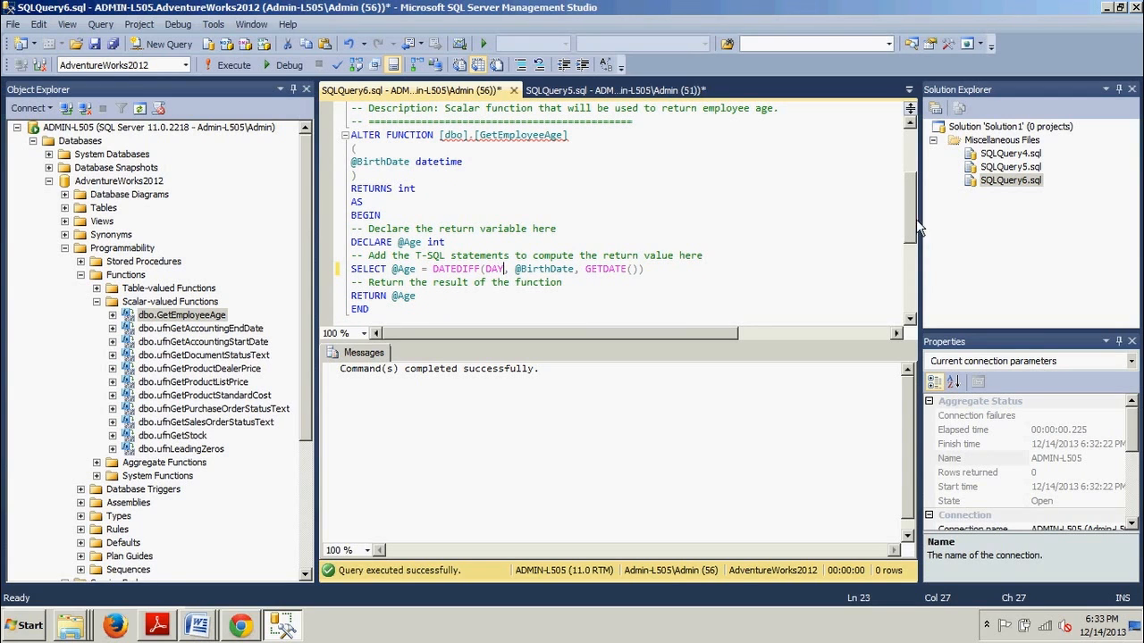
pyautogui.click(229, 65)
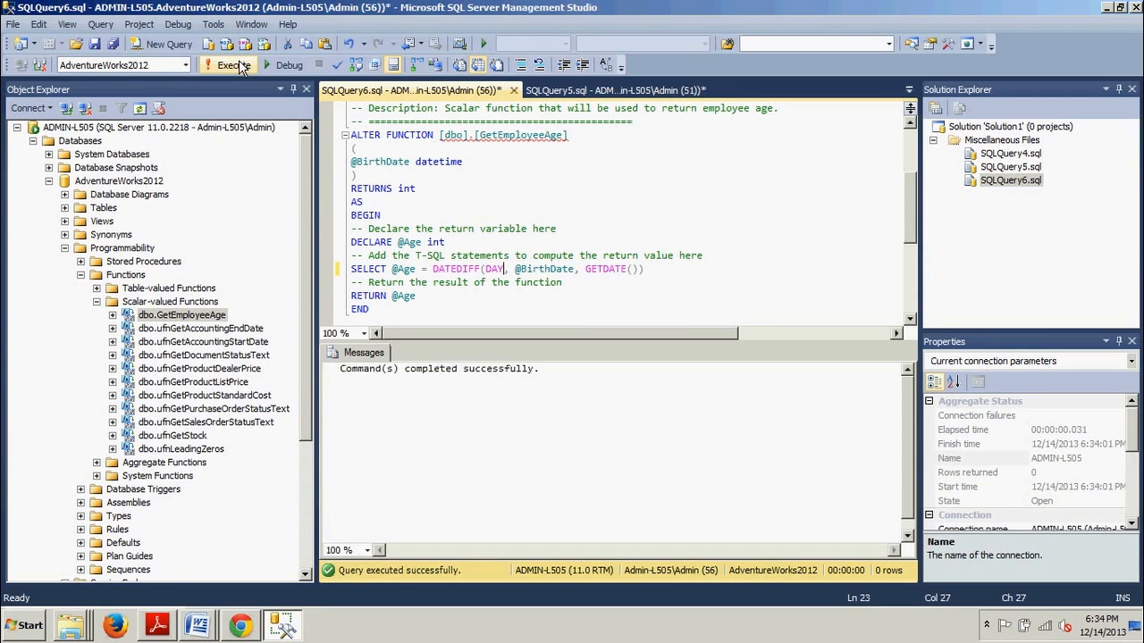
pyautogui.click(616, 90)
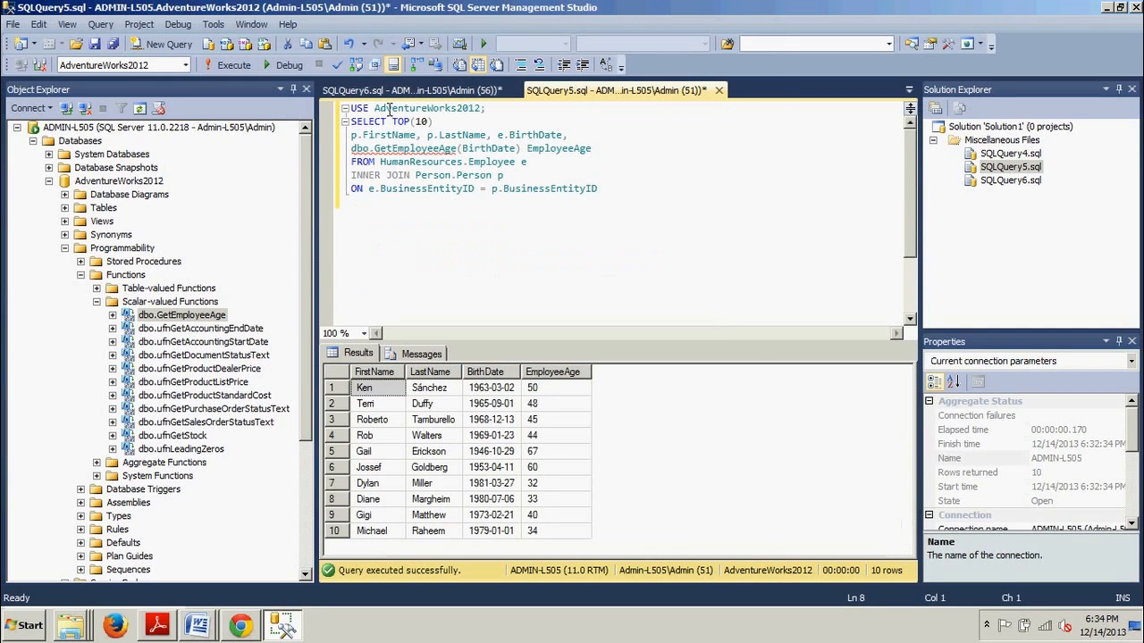
pyautogui.click(228, 64)
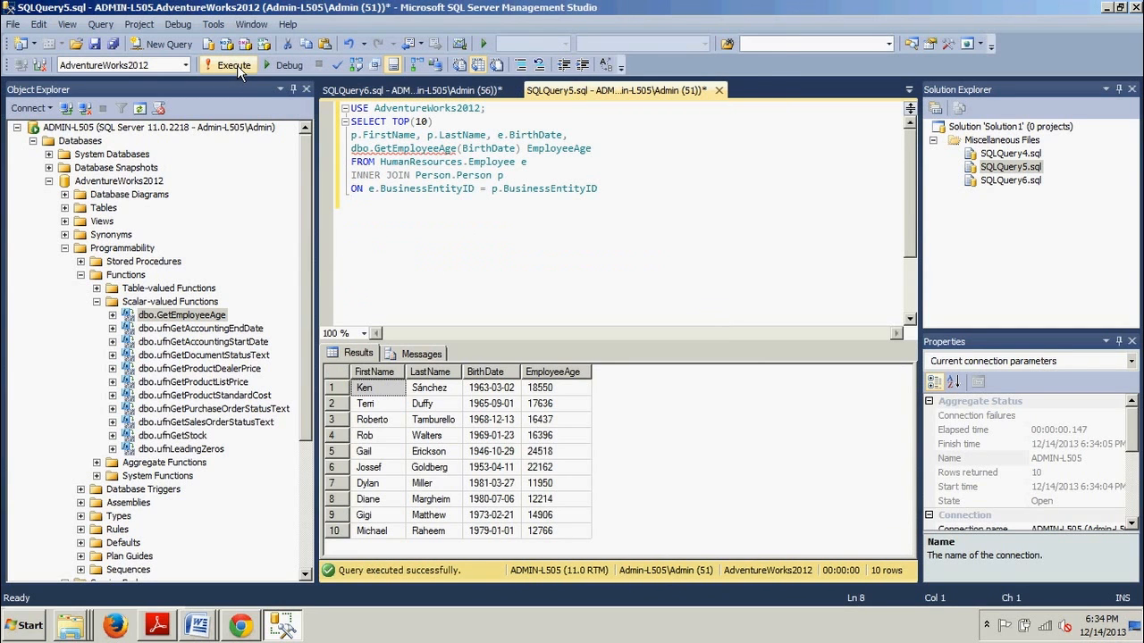